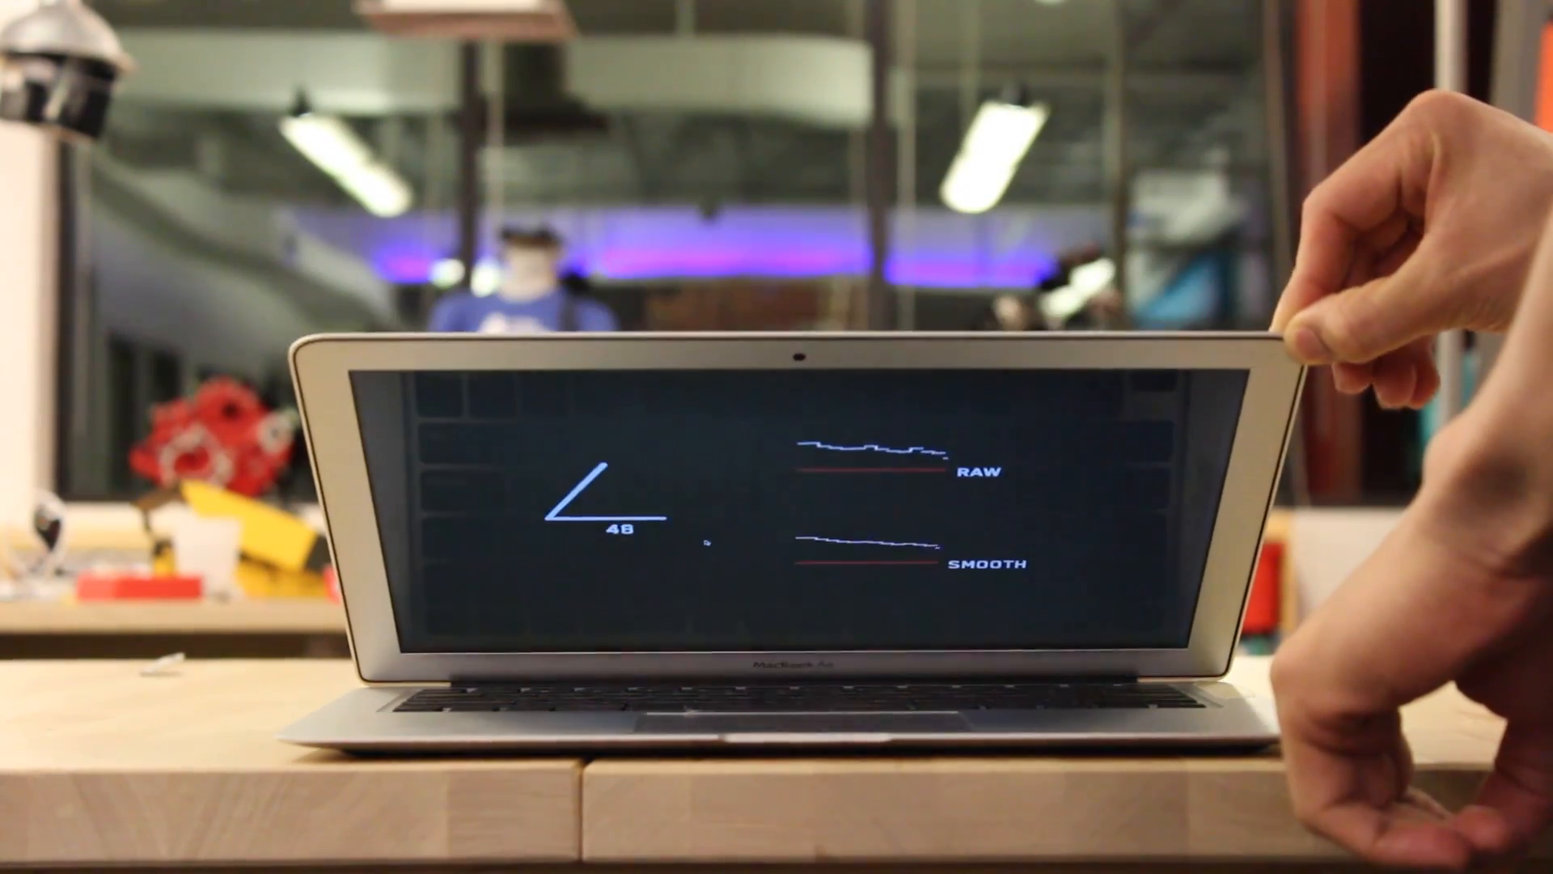
# Lower the laptop lid so the estimated angle drops from 48 to 35 degrees.
pyautogui.moveTo(1326, 337); pyautogui.dragTo(1327, 485)
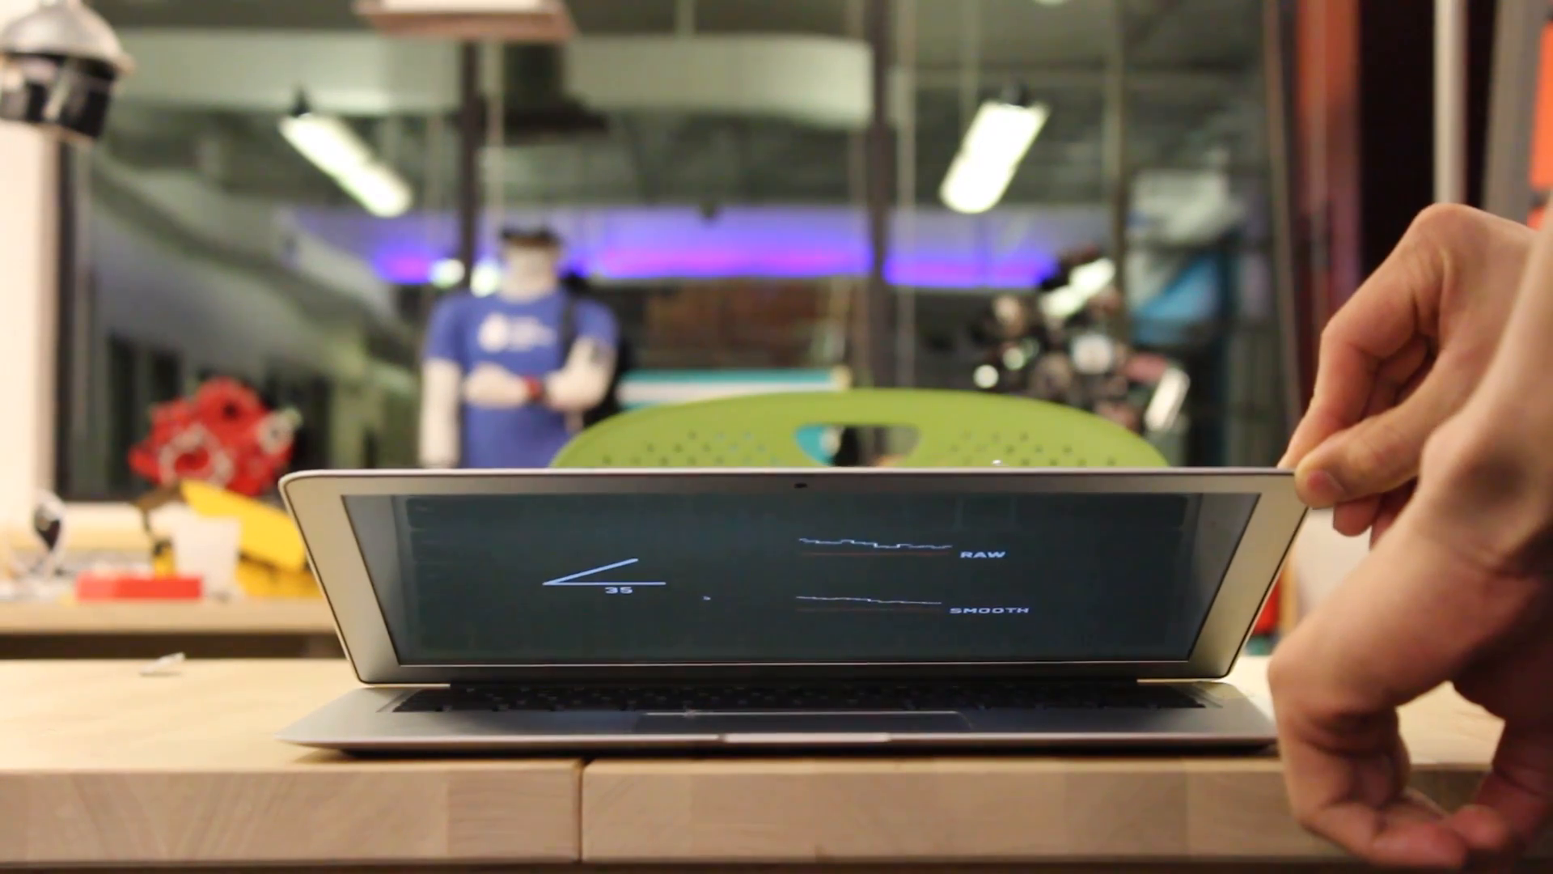